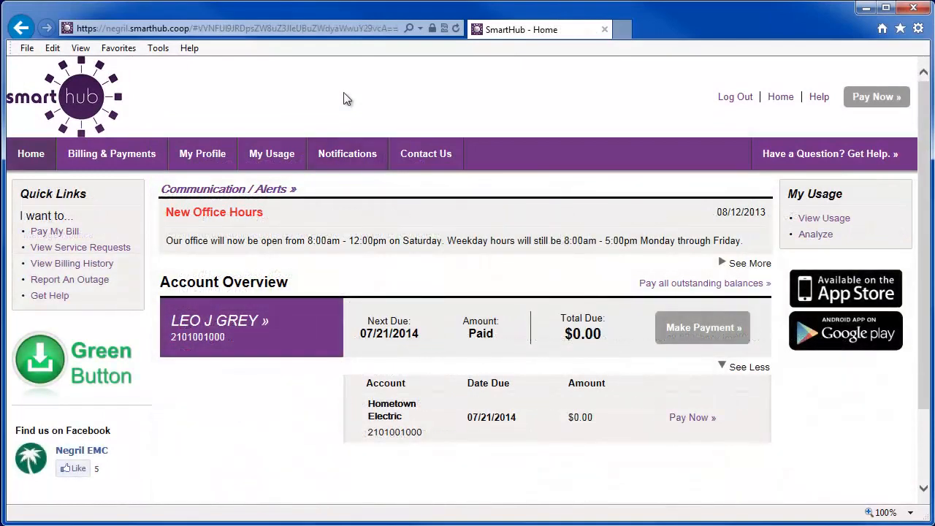
pyautogui.moveTo(327, 155)
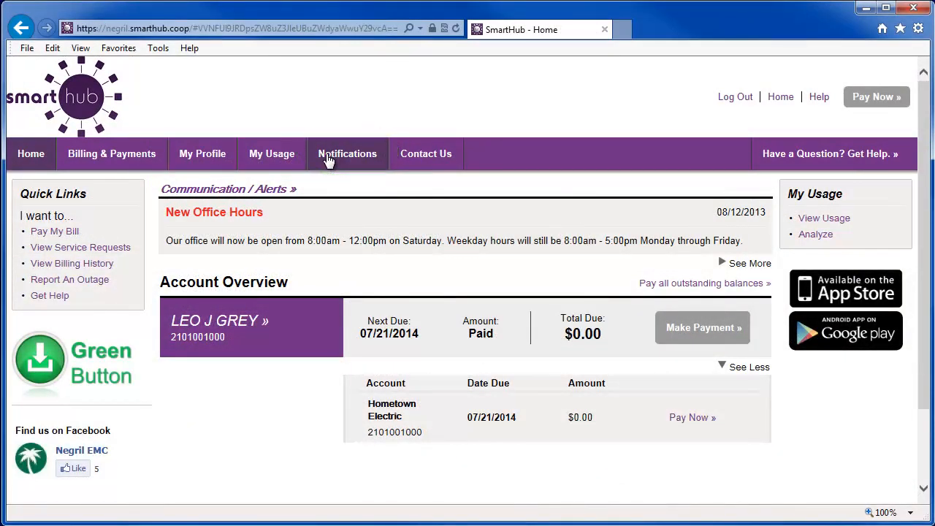
# Open the SmartHub Feed from the Notifications tab in the top navigation bar.
pyautogui.click(347, 153)
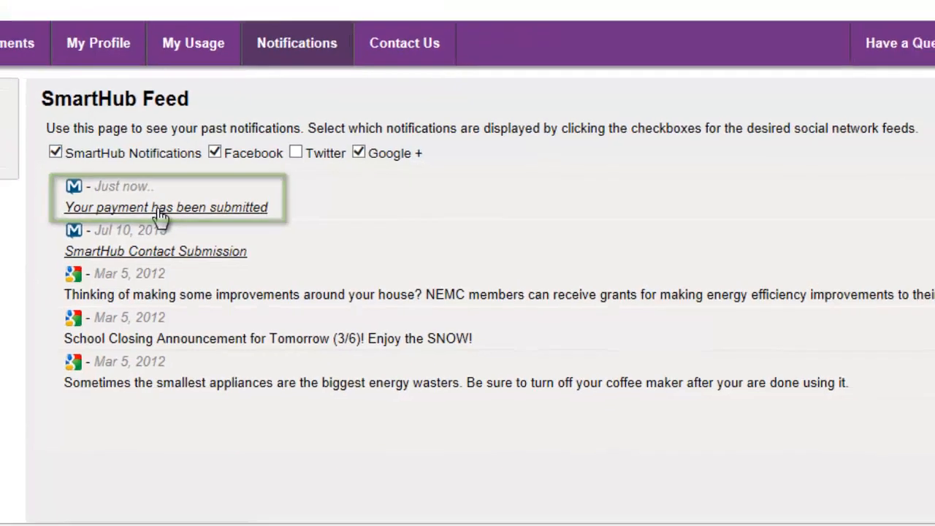
pyautogui.click(166, 206)
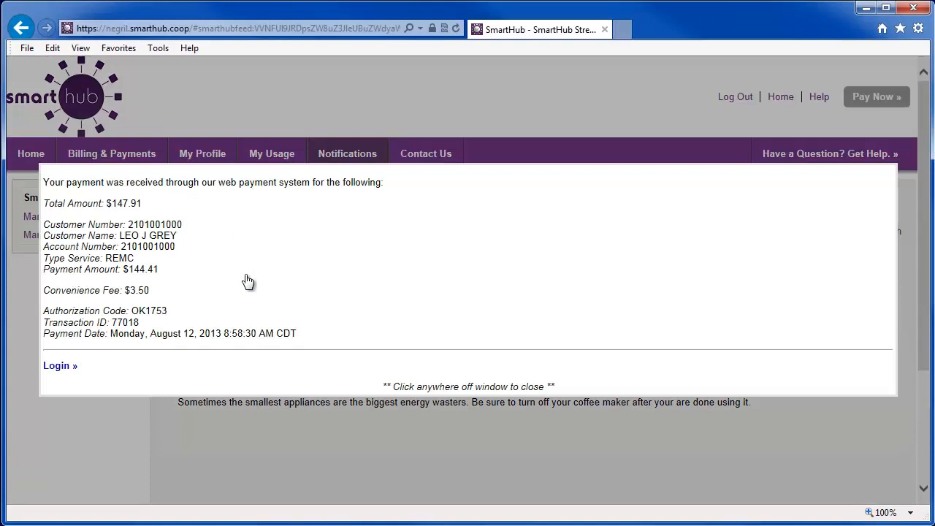
pyautogui.moveTo(246, 282)
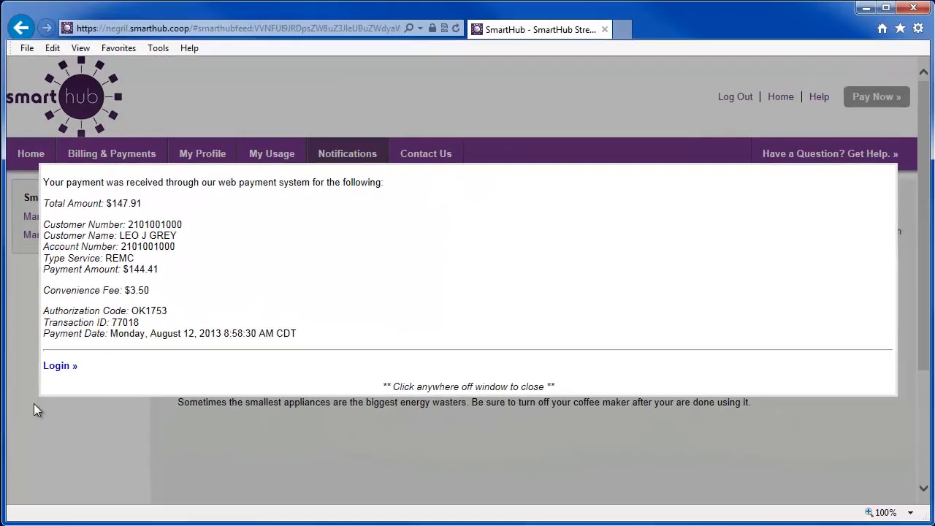
pyautogui.click(36, 410)
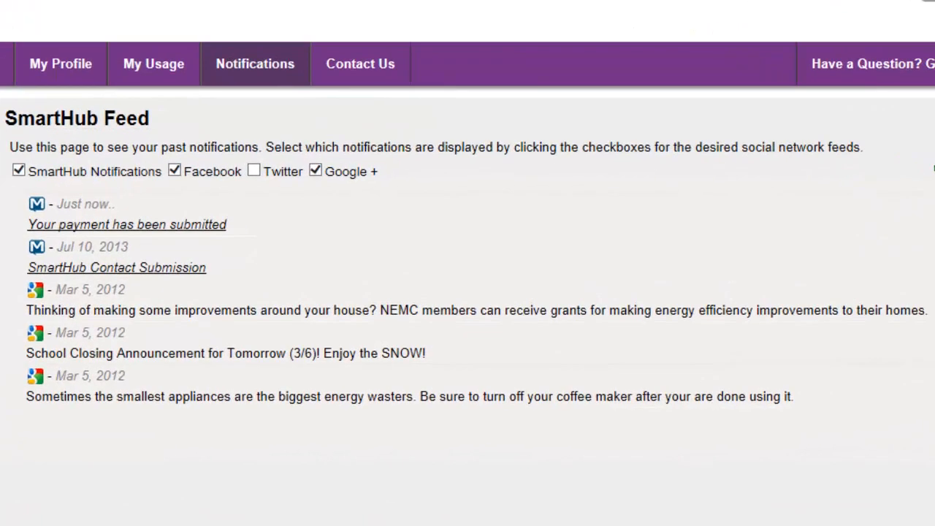
pyautogui.moveTo(51, 321)
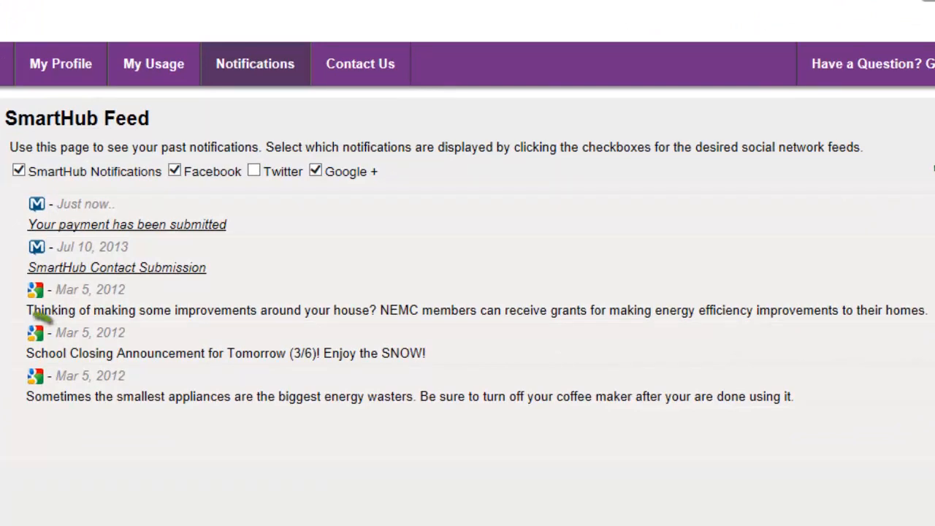
pyautogui.moveTo(35, 336)
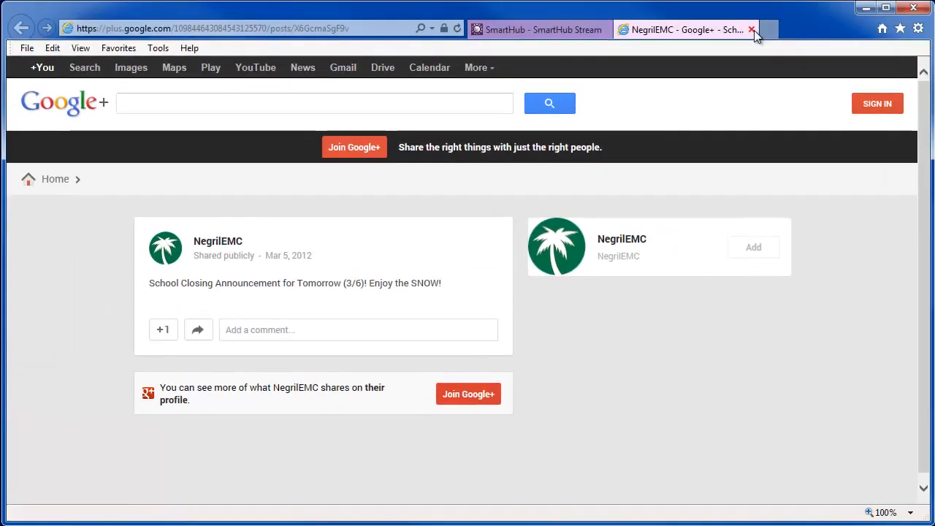
pyautogui.click(750, 29)
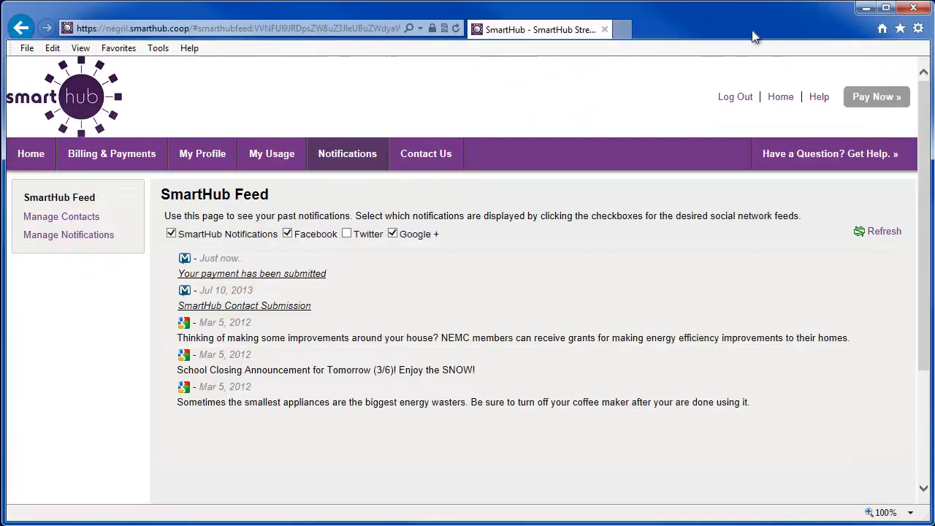
pyautogui.moveTo(786, 71)
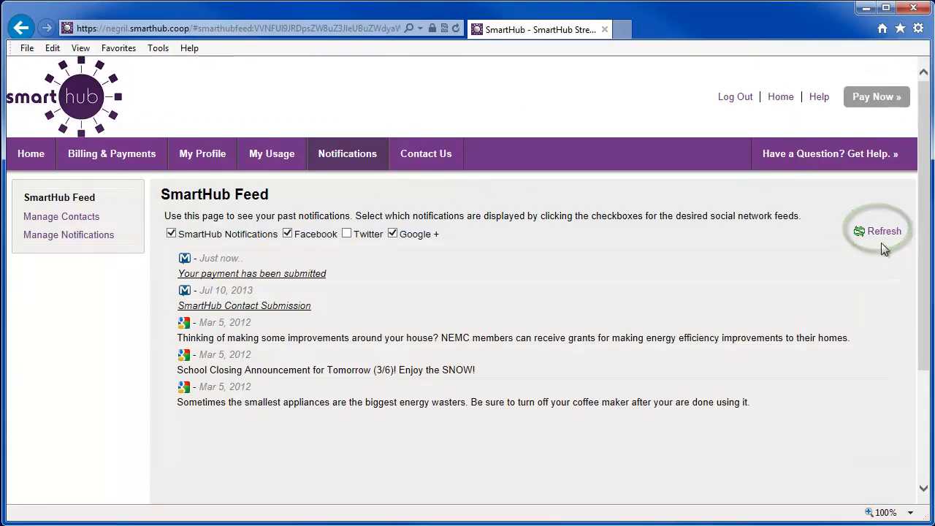
# Refresh the SmartHub Feed twice to reload its latest notifications.
pyautogui.click(881, 230)
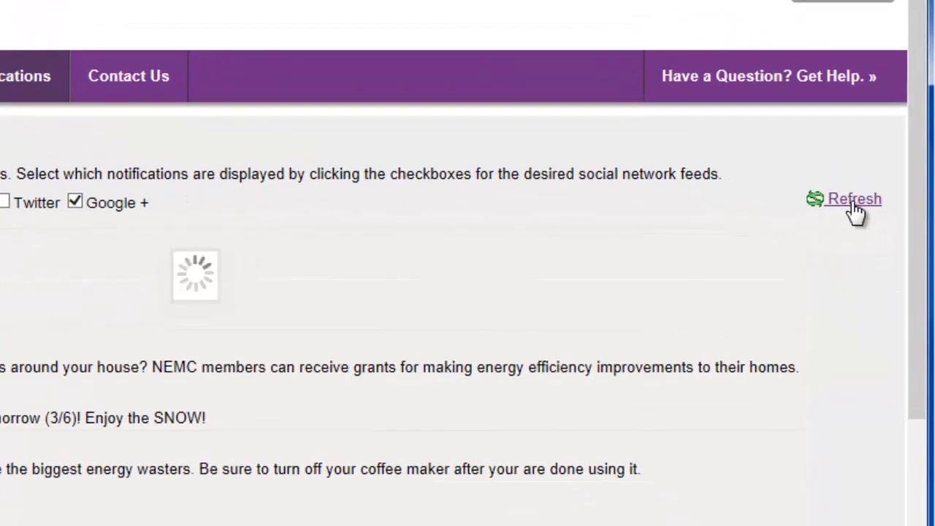
pyautogui.click(853, 199)
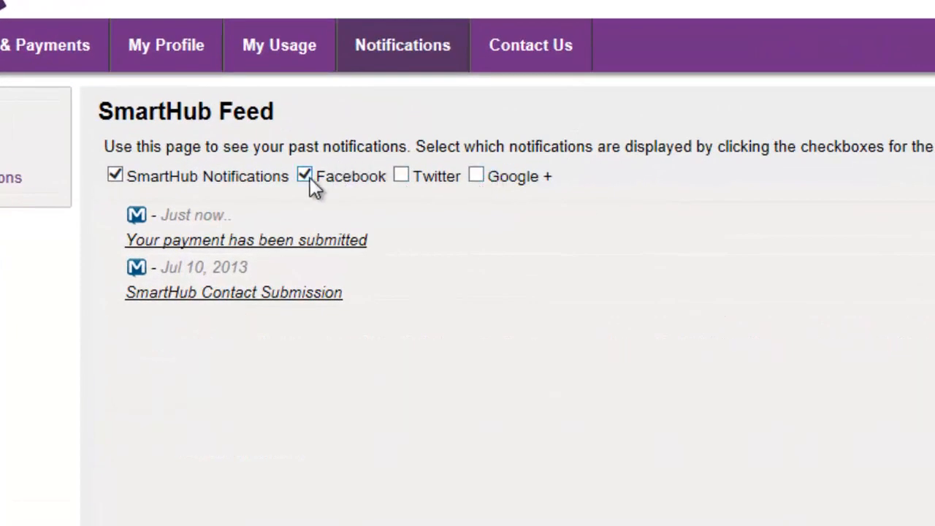
# Uncheck the Facebook filter to hide Facebook posts from the feed.
pyautogui.click(306, 176)
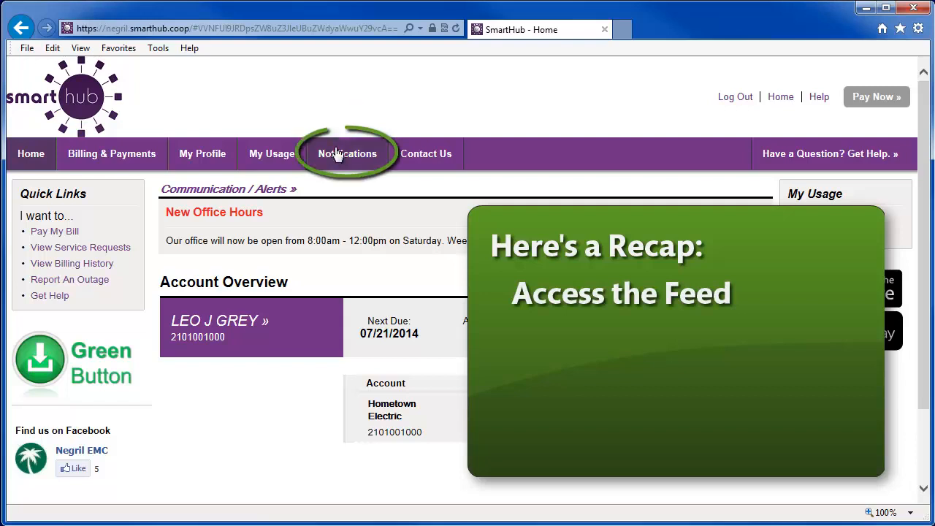
# Reopen the feed, view the payment and School Closing posts, then hide Google+ and Facebook.
pyautogui.click(346, 153)
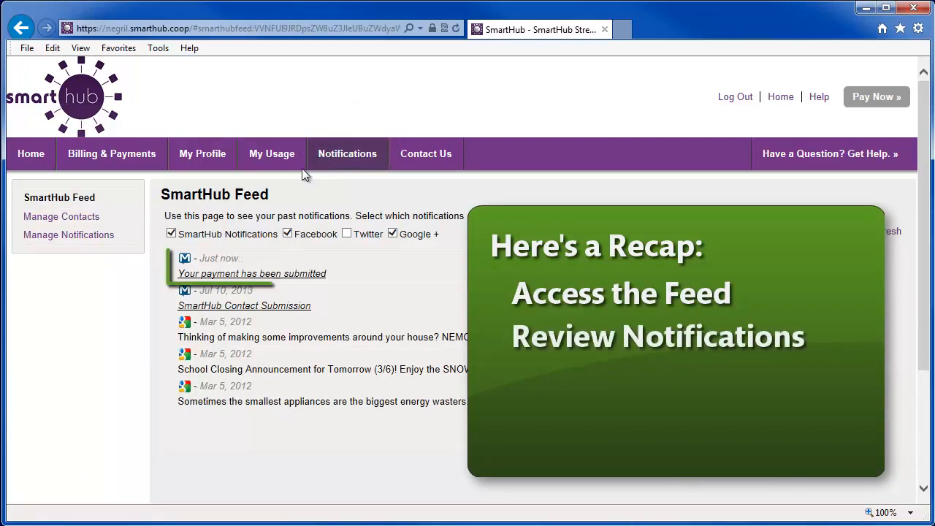
pyautogui.click(252, 273)
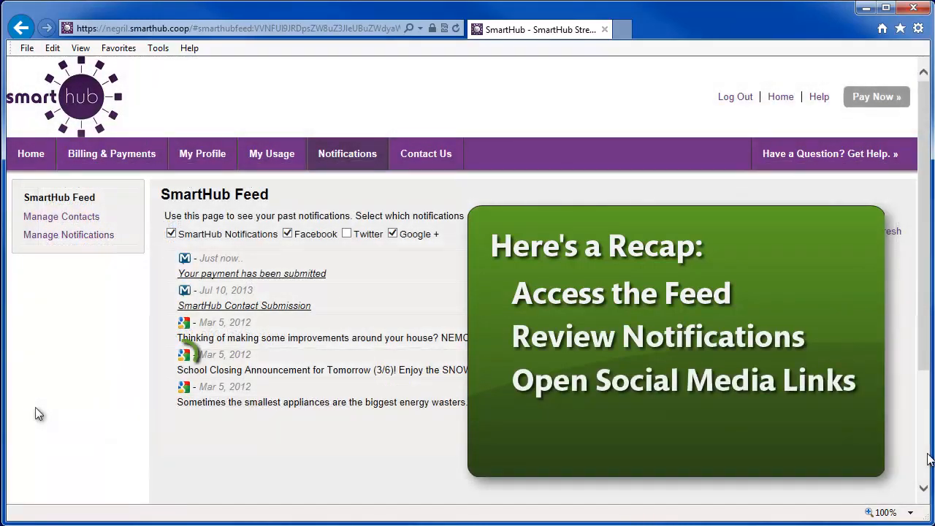
pyautogui.click(184, 354)
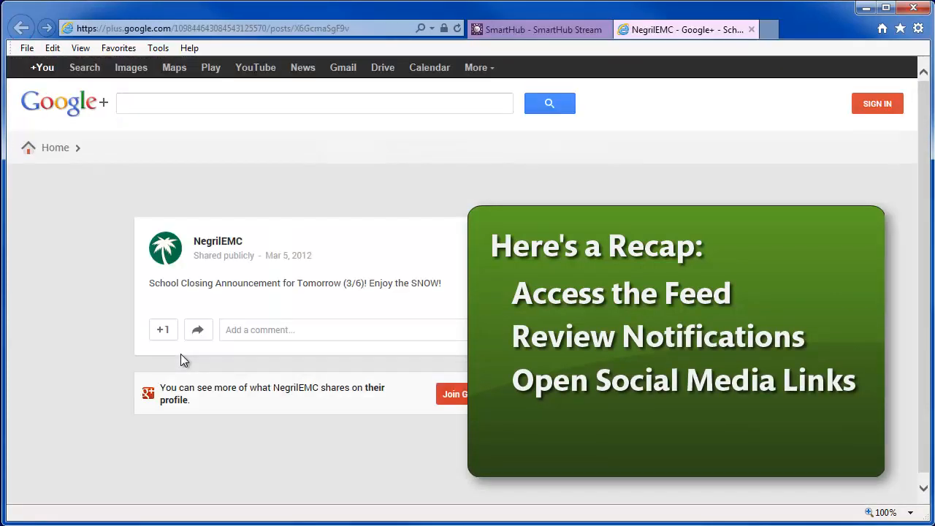
pyautogui.click(539, 29)
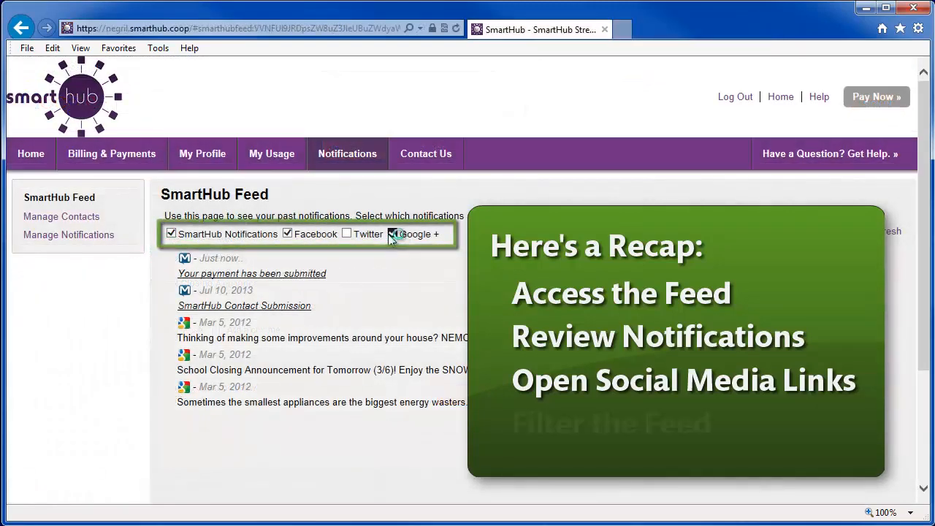
pyautogui.click(287, 234)
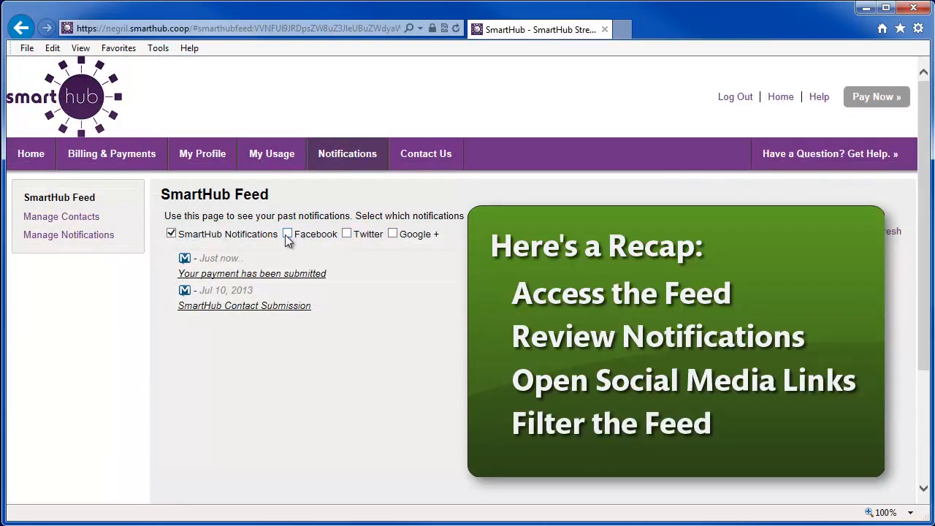